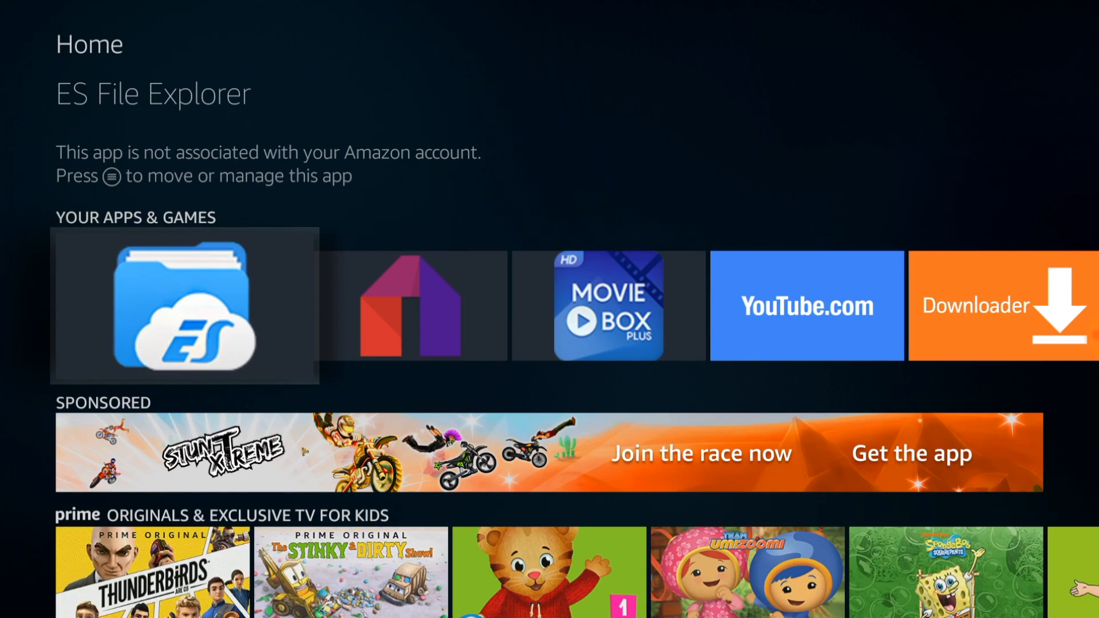
Step: Launch ES File Explorer from the Fire TV home screen and scroll to its empty Cloud page
{"action": "left_click", "coordinate": [185, 305]}
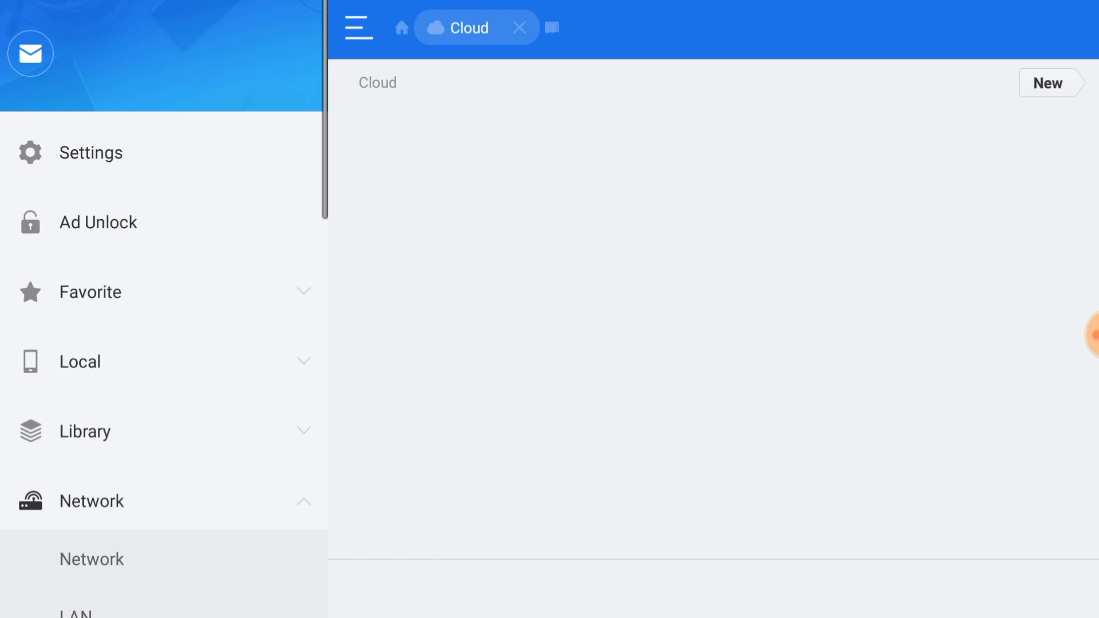
{"action": "scroll", "scroll_direction": "down", "scroll_amount": 3}
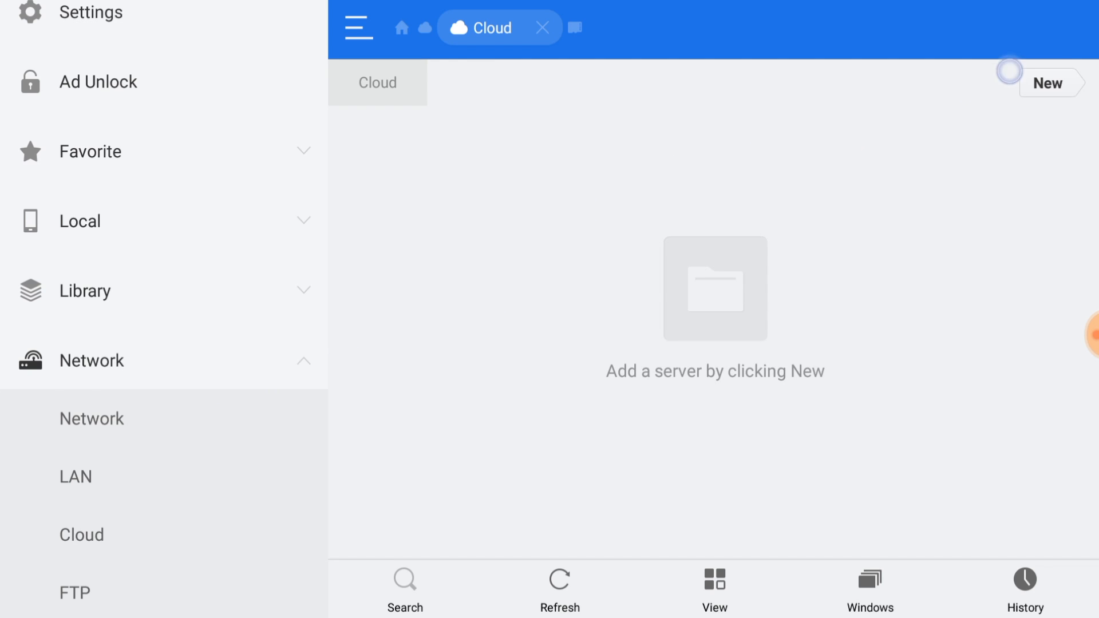
{"action": "left_click", "coordinate": [1046, 82]}
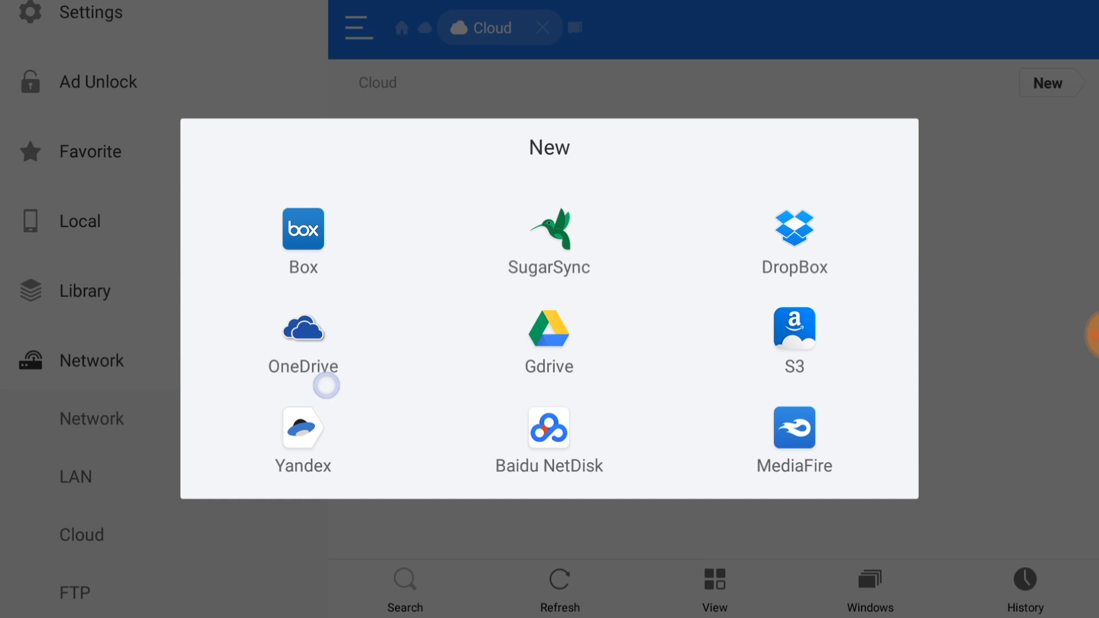
{"action": "mouse_move", "coordinate": [605, 385]}
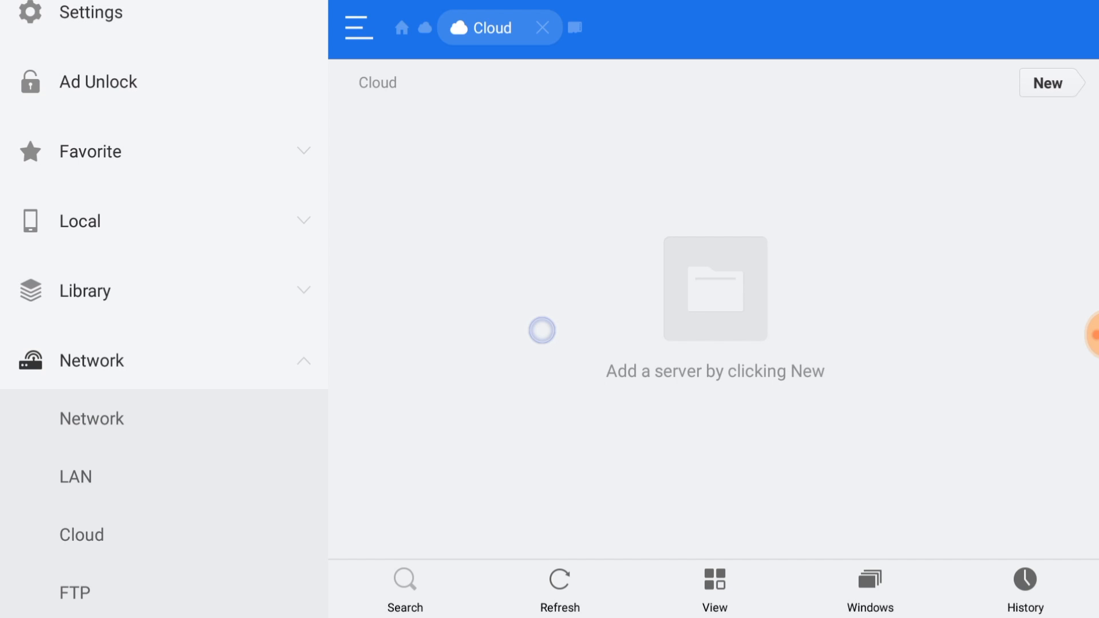
Step: Choose Gdrive as the cloud service and allow ES File Explorer access to Google Drive
{"action": "left_click", "coordinate": [1047, 83]}
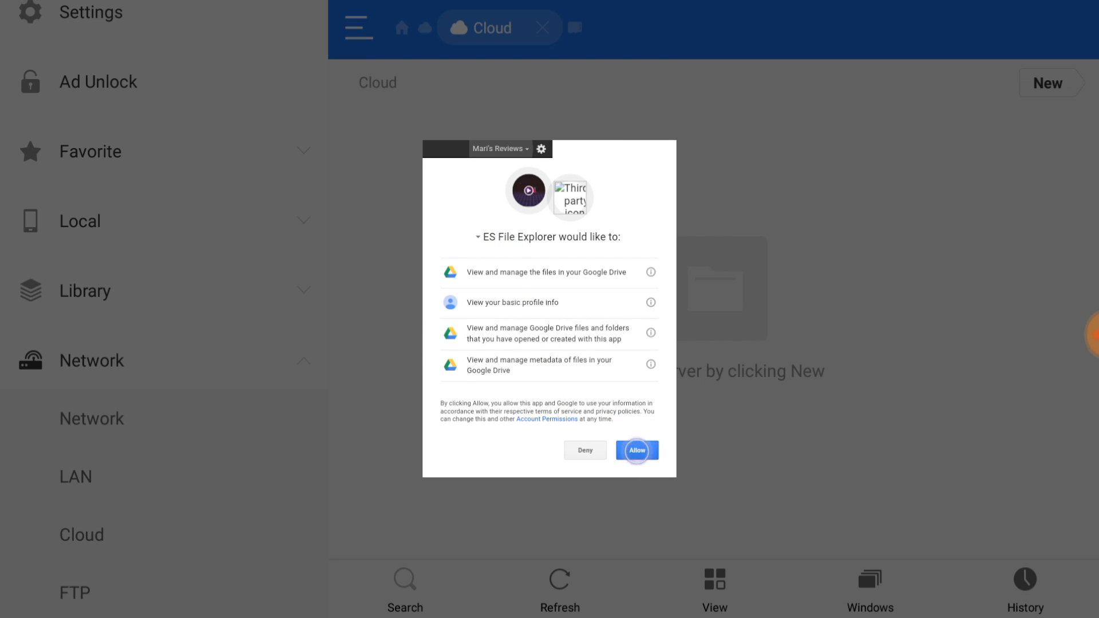
{"action": "left_click", "coordinate": [635, 450]}
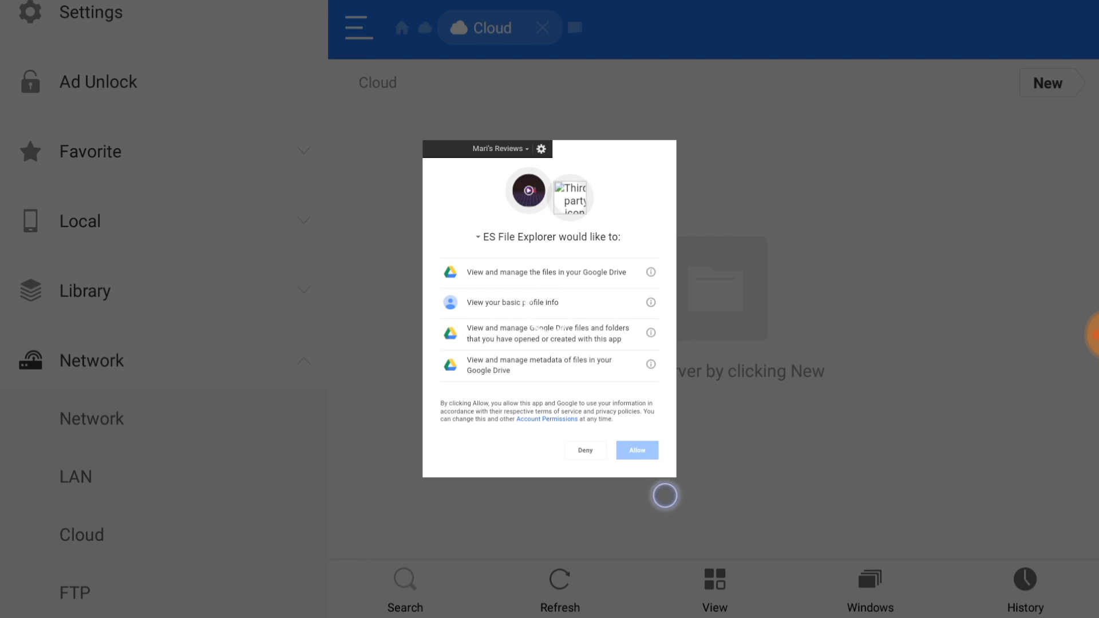
{"action": "left_click", "coordinate": [634, 450]}
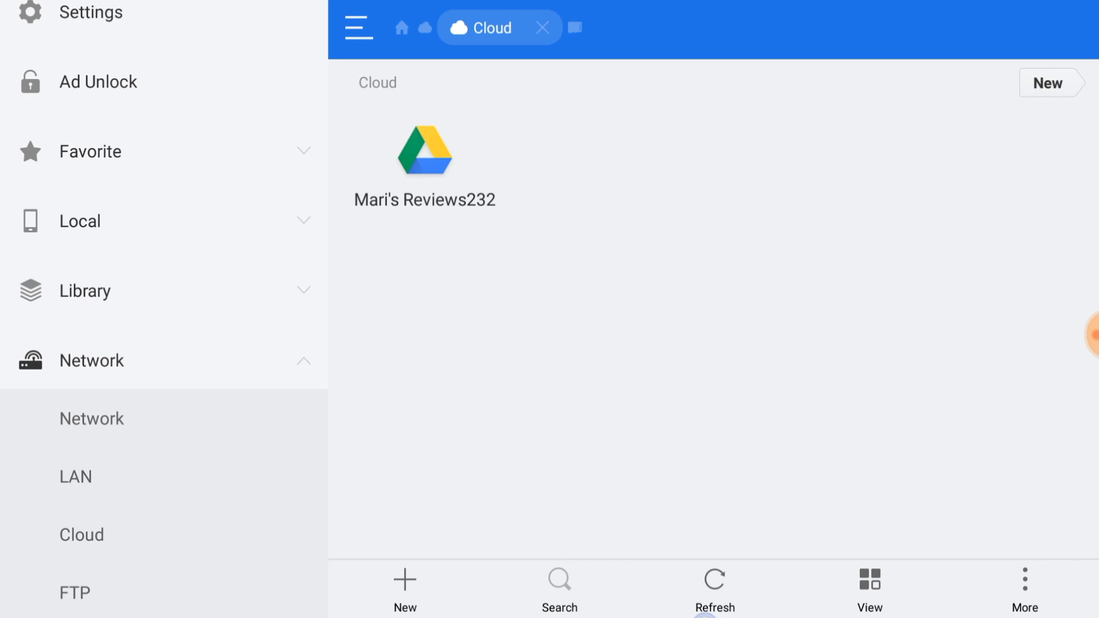